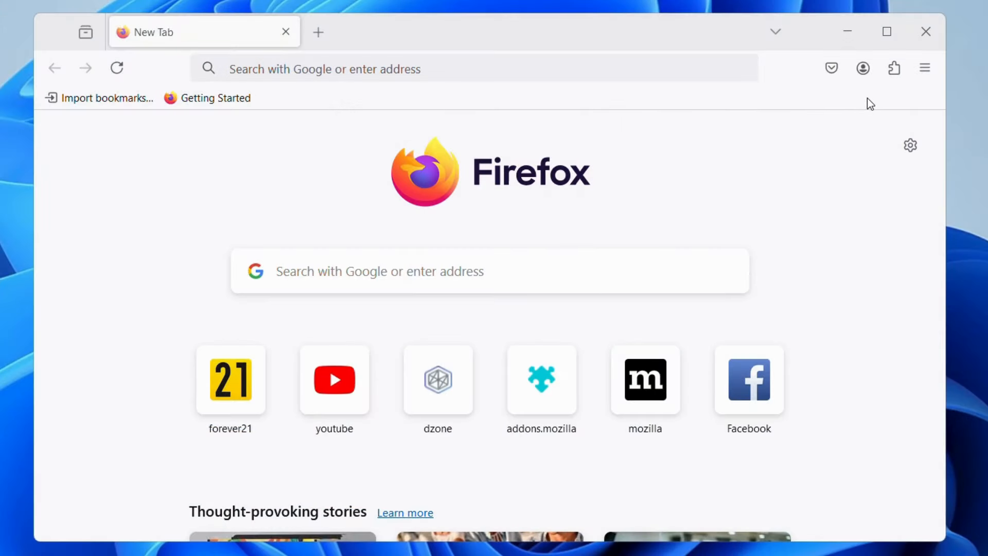
mouse_move(925, 68)
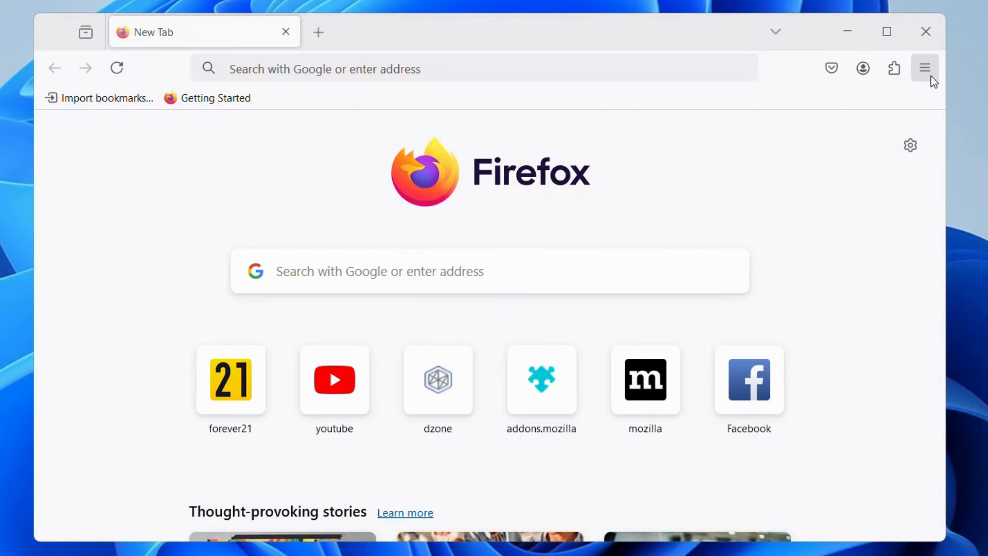
Reach Firefox's Settings page from the main menu
left_click(924, 68)
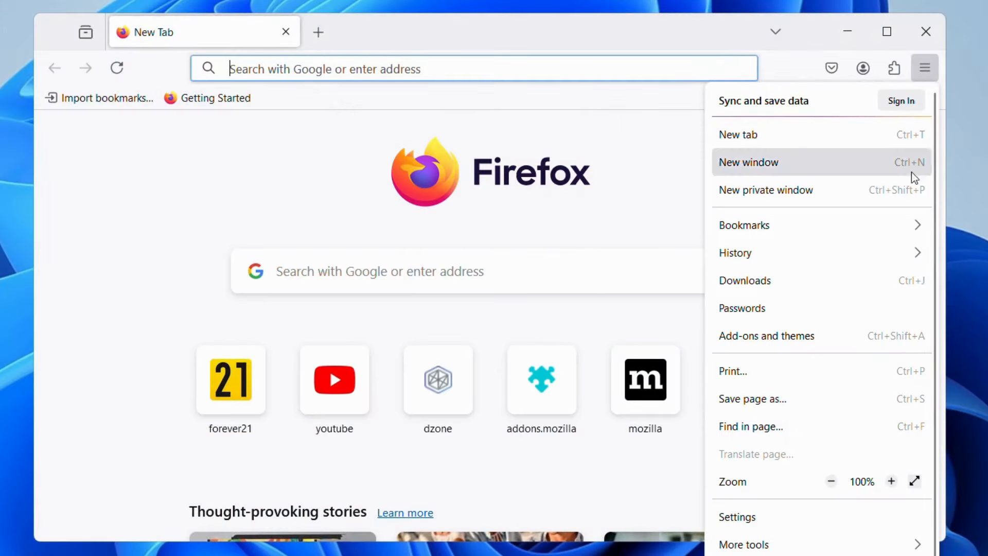
left_click(737, 516)
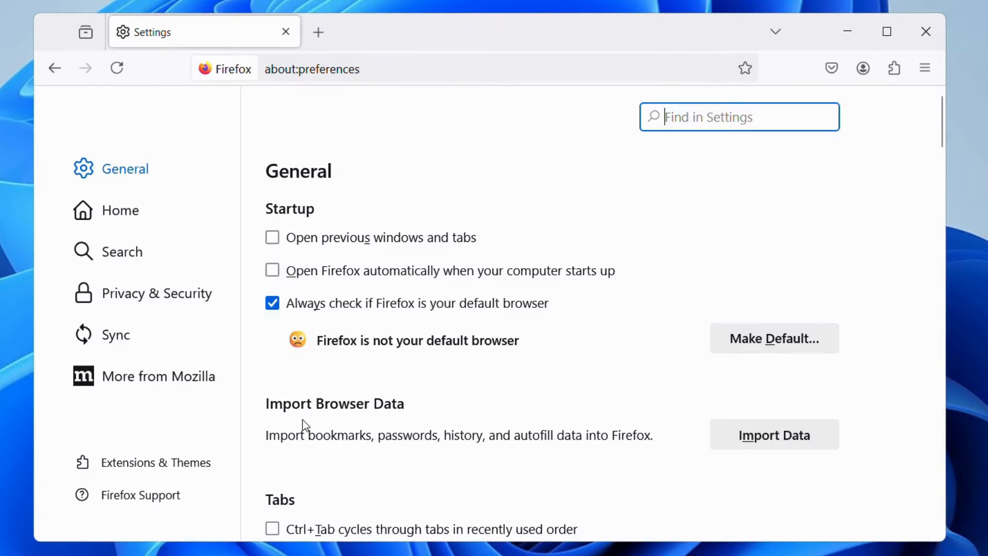
Show Privacy & Security and bring Website Advertising Preferences into view
left_click(156, 294)
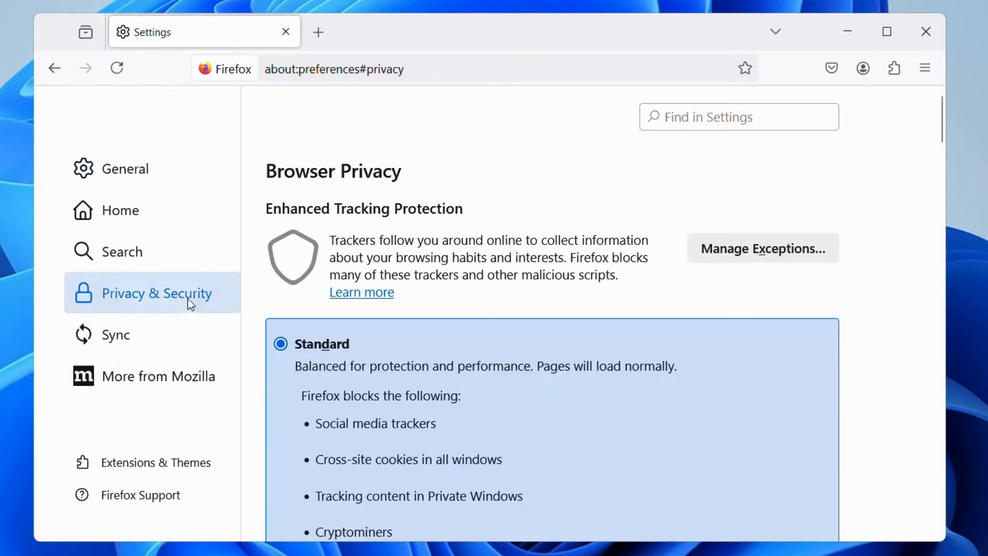
mouse_move(218, 302)
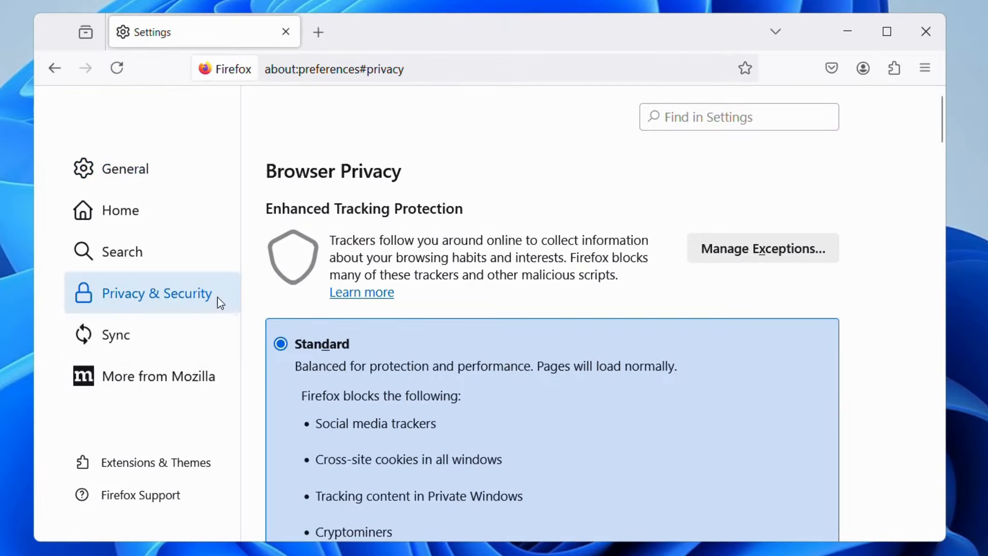
scroll("down", 3)
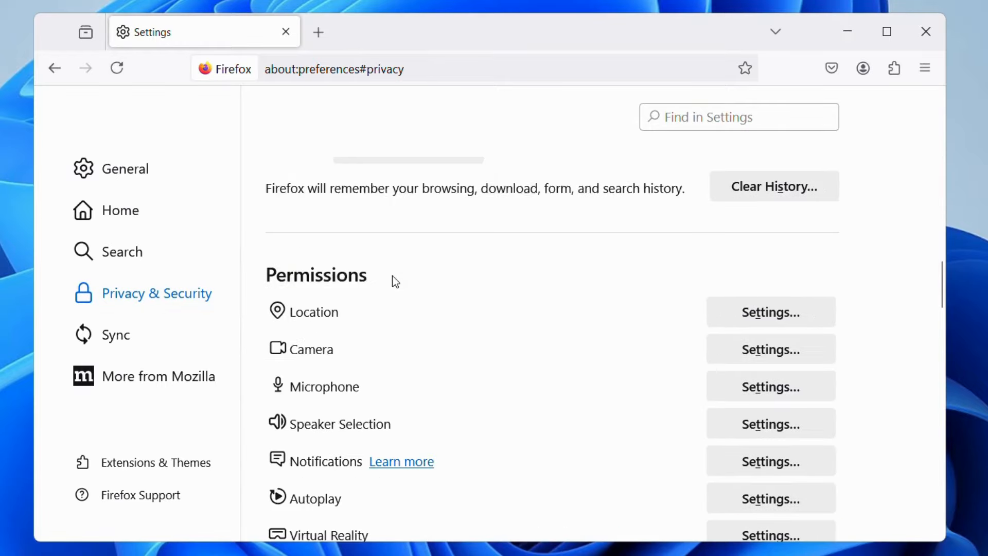
scroll("down", 3)
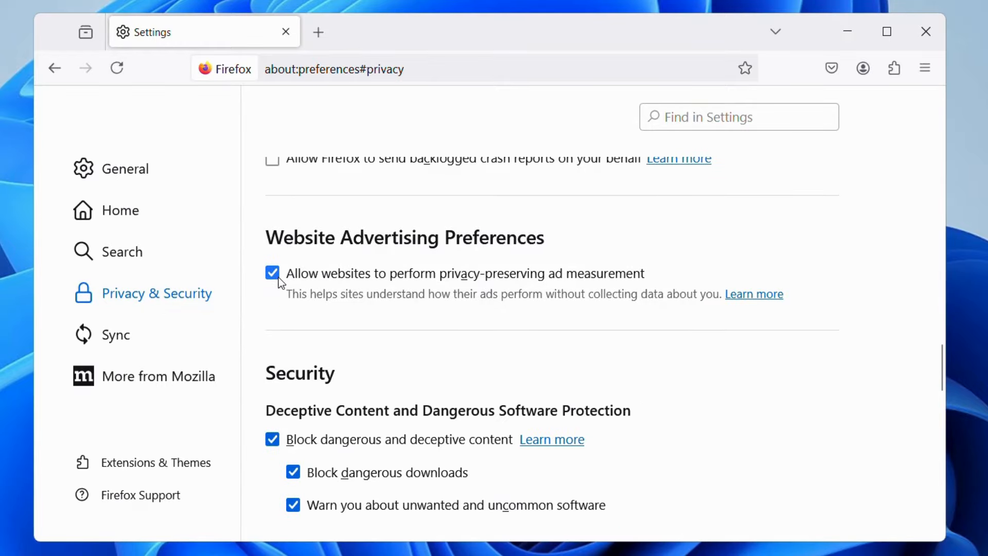
Leave 'Allow websites to perform privacy-preserving ad measurement' unchecked after toggling it
left_click(271, 272)
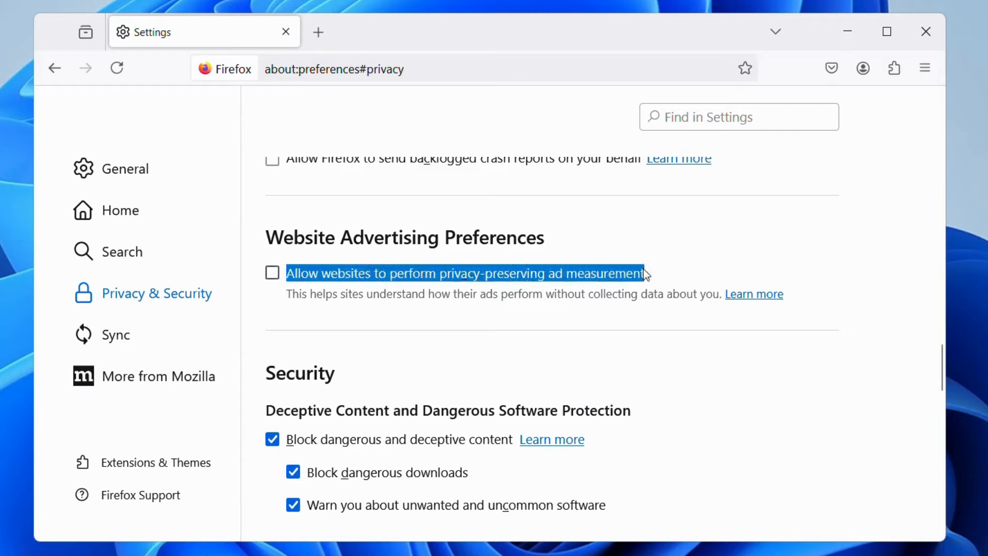
left_click(272, 272)
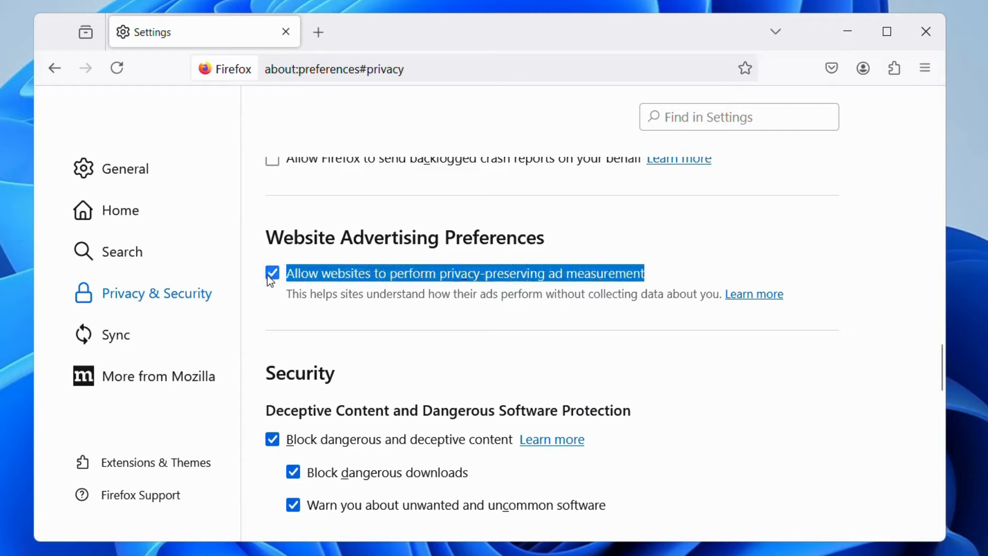
left_click(271, 272)
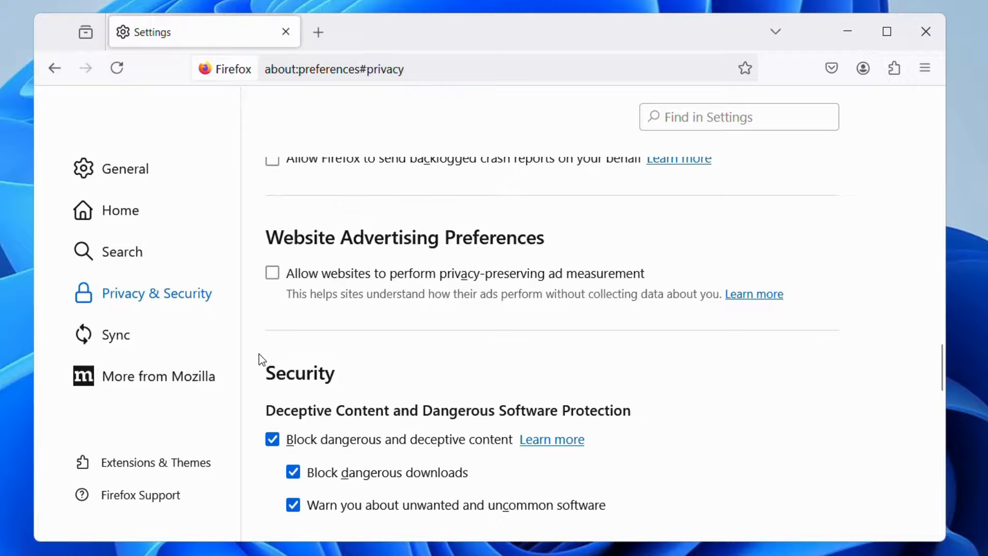